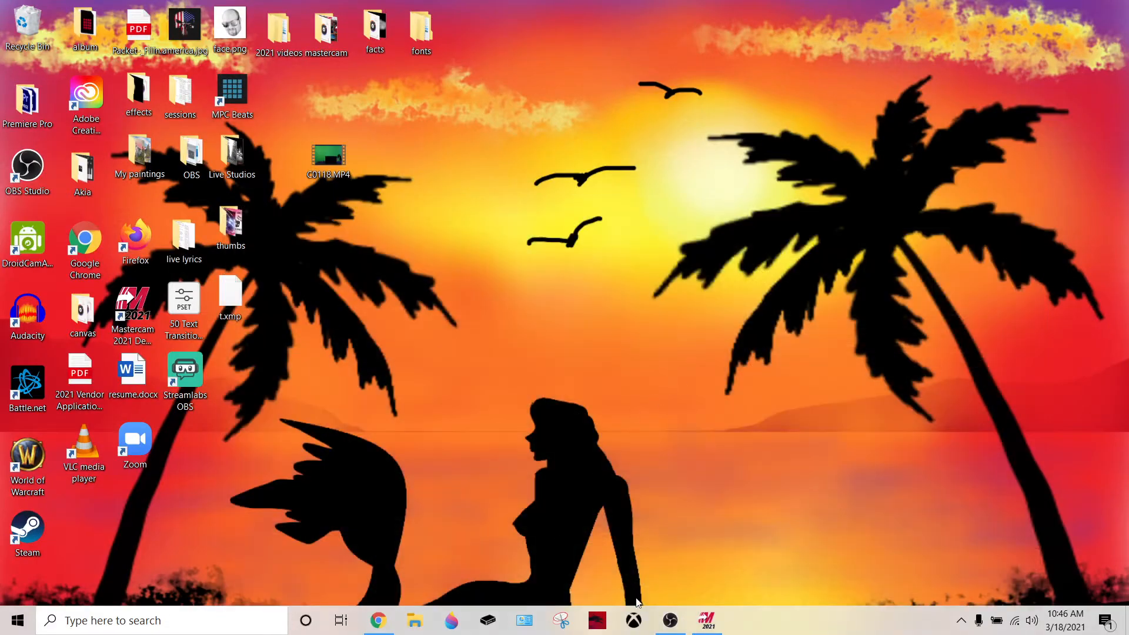
Step: Bring the Mastercam mold part file forward and show the Wireframe tools
{"action": "left_click", "coordinate": [706, 620]}
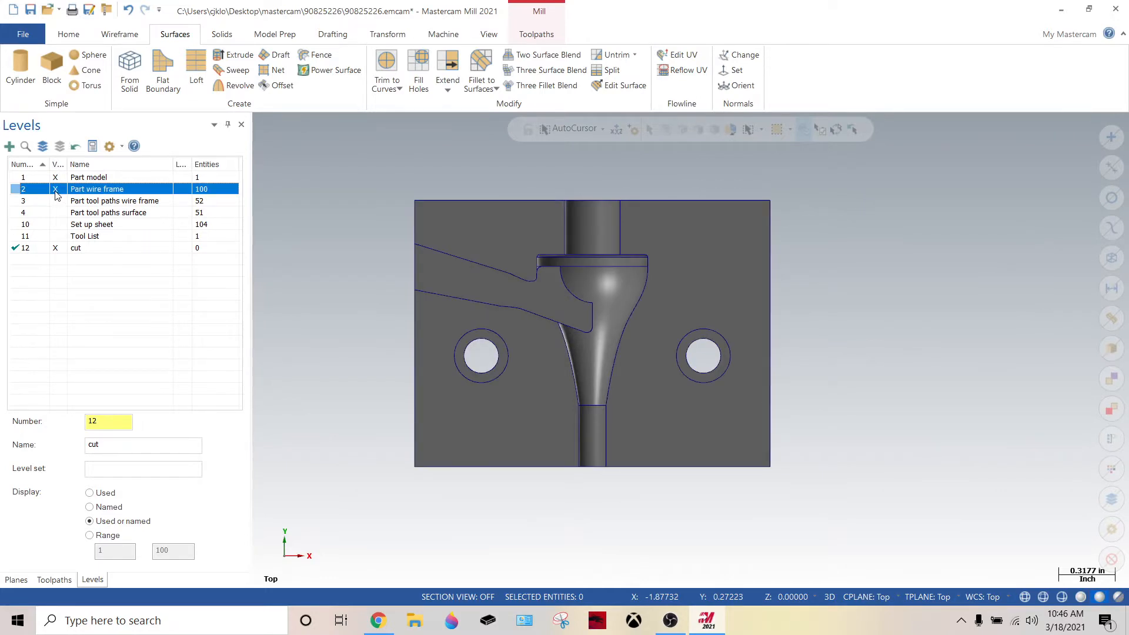
{"action": "mouse_move", "coordinate": [115, 34]}
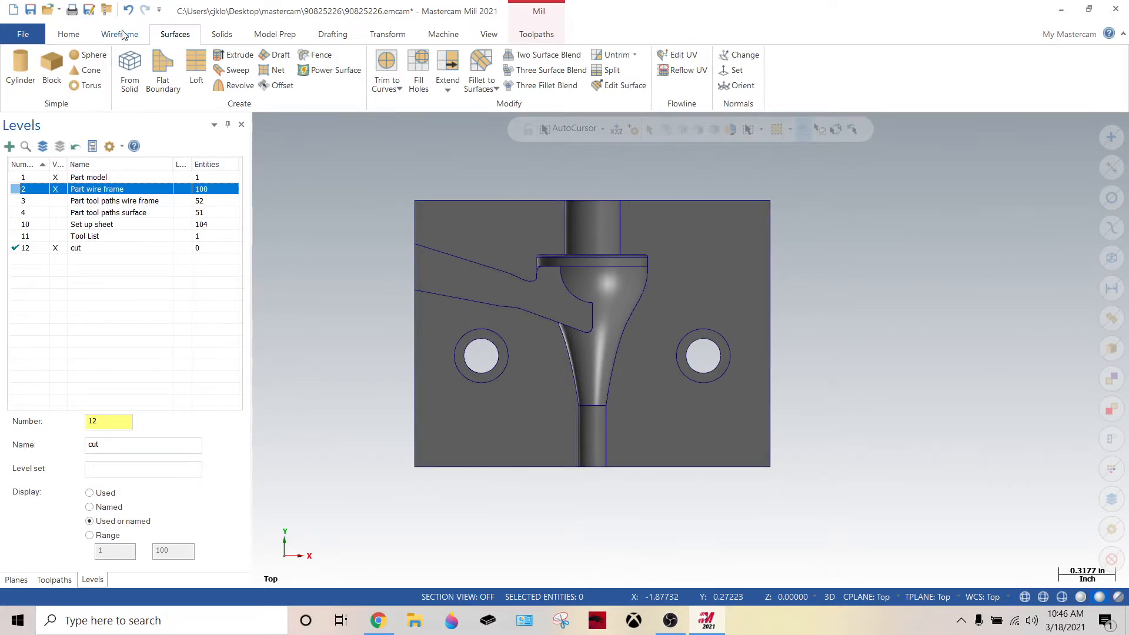
{"action": "left_click", "coordinate": [119, 34]}
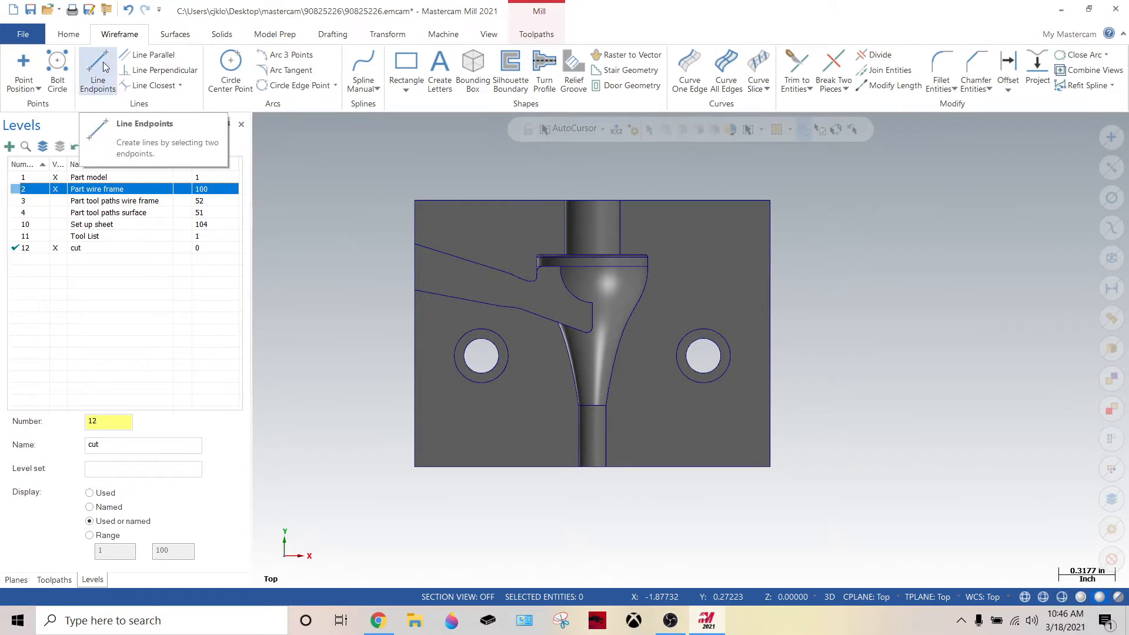
Step: Draw a vertical line down the stem's centre and a horizontal line past the right edge
{"action": "left_click", "coordinate": [97, 70]}
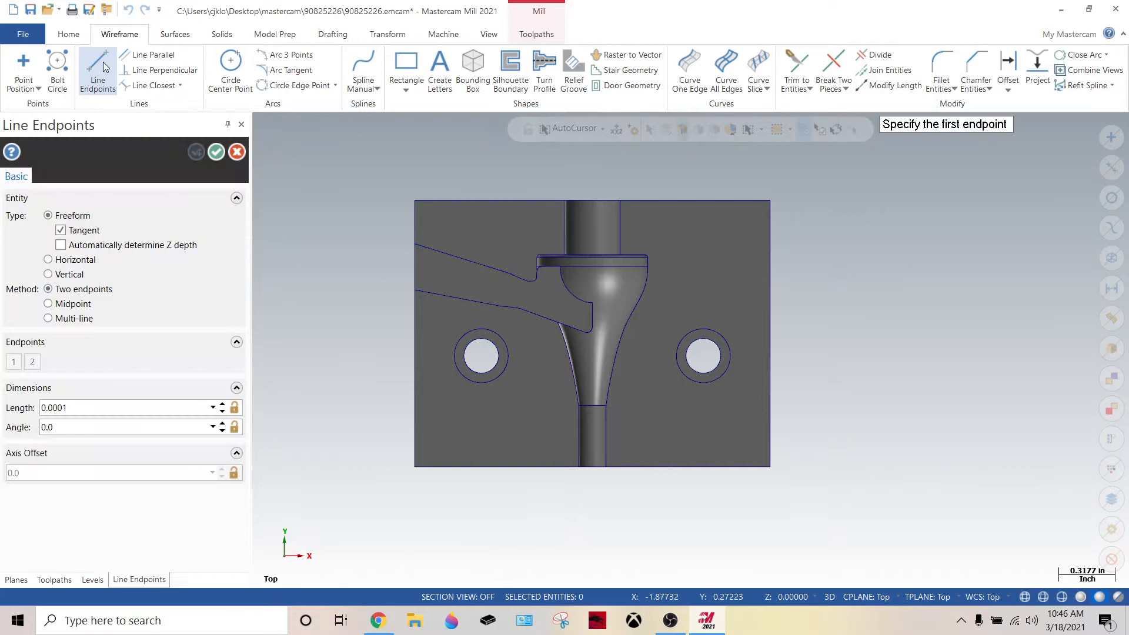
{"action": "mouse_move", "coordinate": [454, 207]}
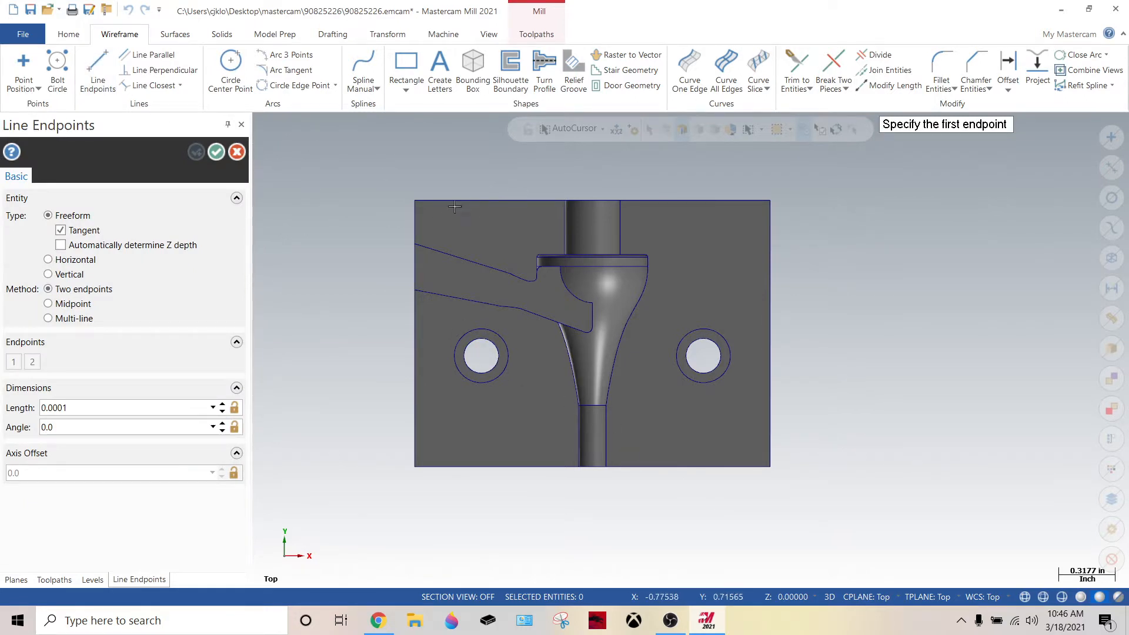
{"action": "mouse_move", "coordinate": [869, 602]}
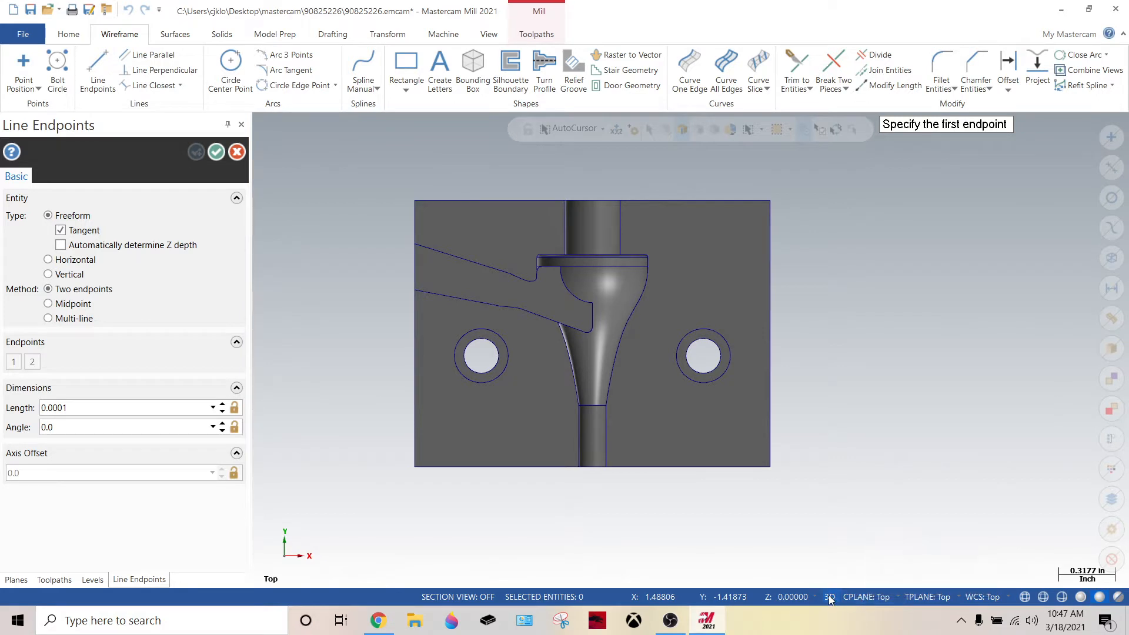
{"action": "mouse_move", "coordinate": [590, 203]}
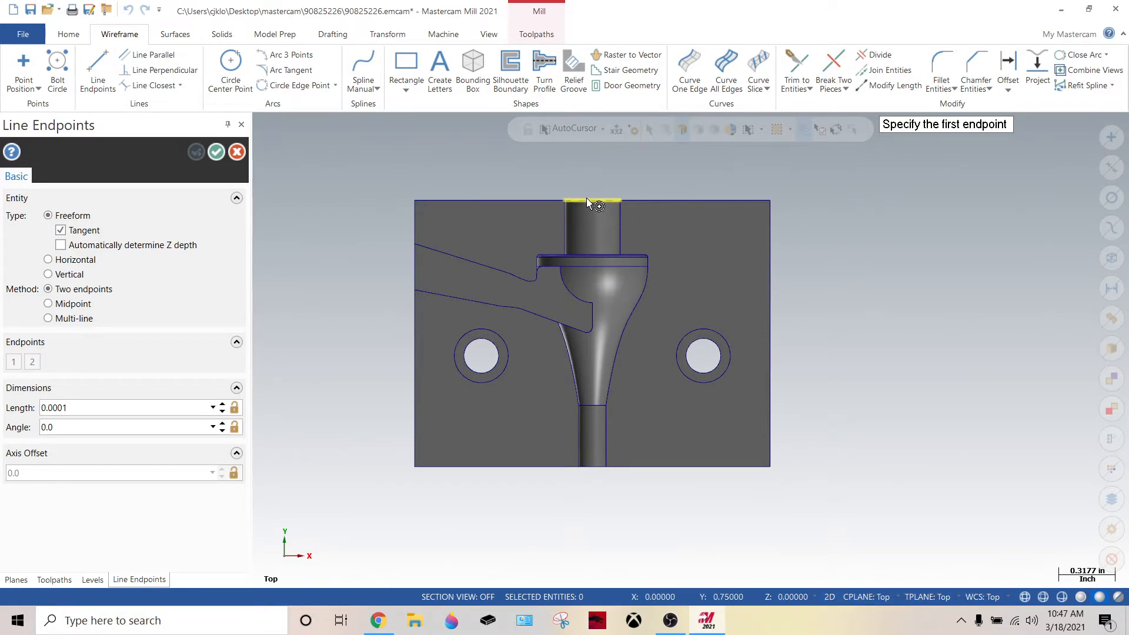
{"action": "left_click", "coordinate": [591, 203]}
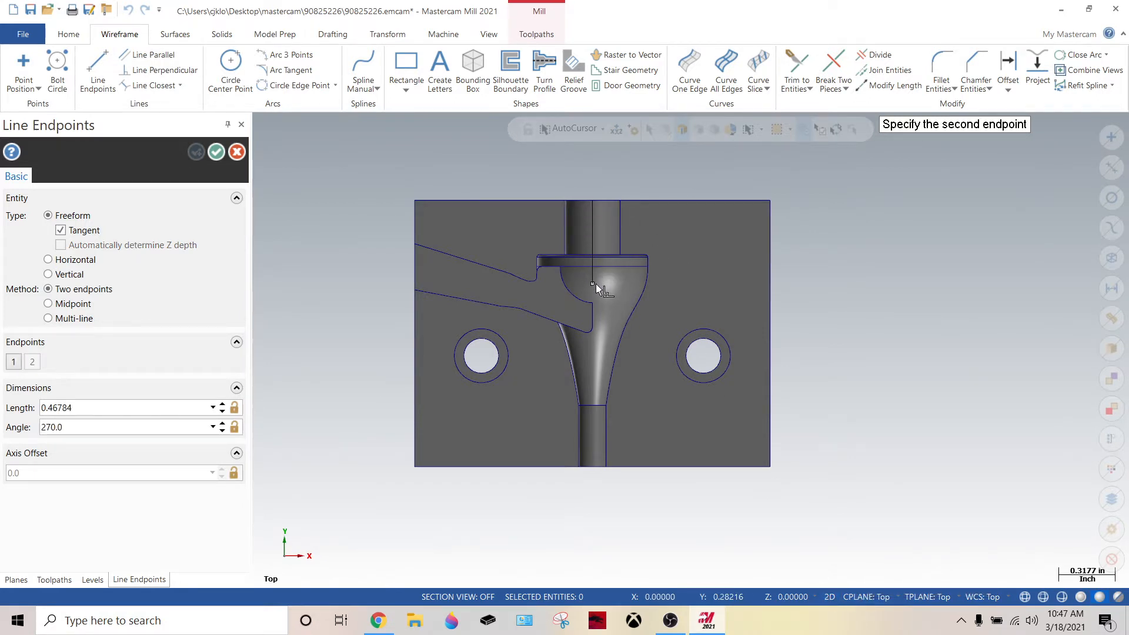
{"action": "left_click", "coordinate": [593, 284]}
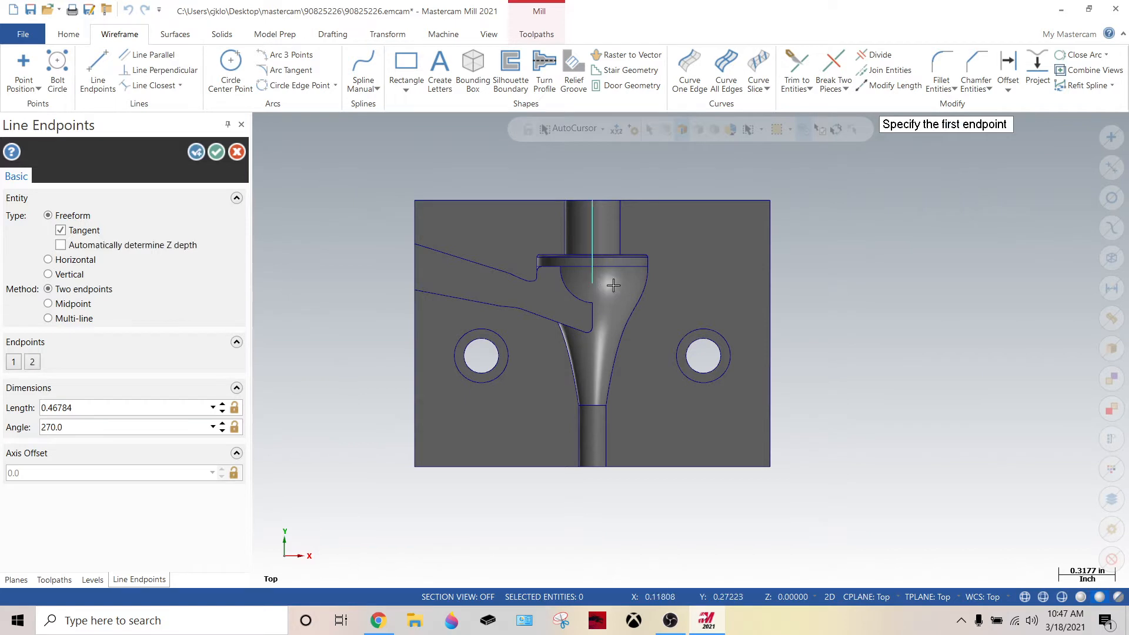
{"action": "left_click", "coordinate": [589, 286]}
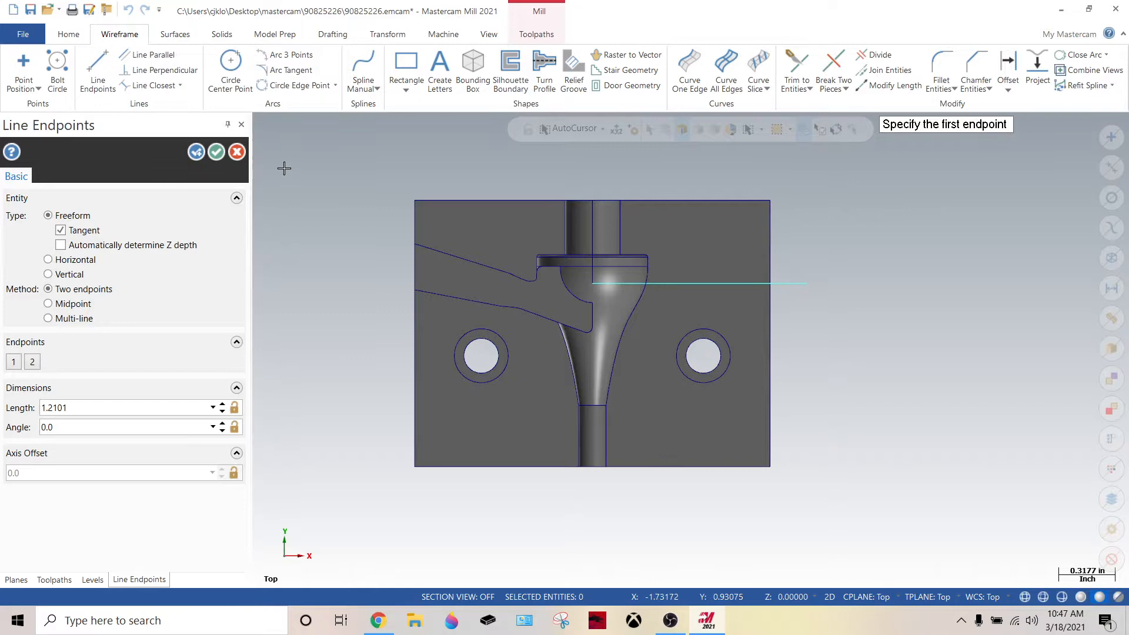
{"action": "left_click", "coordinate": [92, 579]}
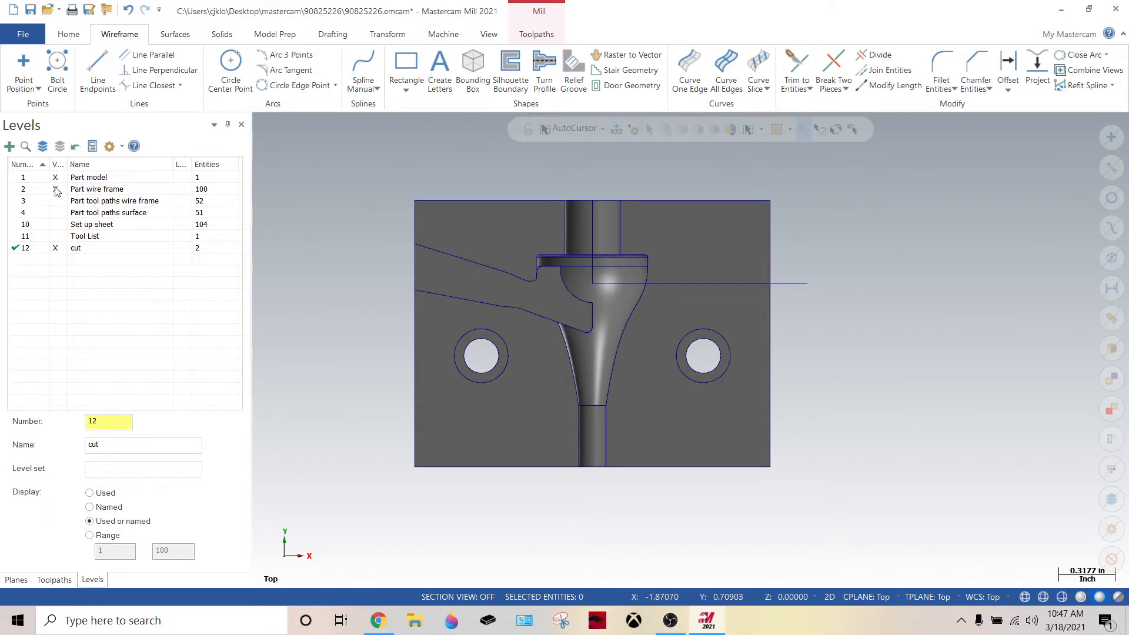
Step: Copy the Part wire frame level's entities to the cut level and hide that level
{"action": "right_click", "coordinate": [94, 189]}
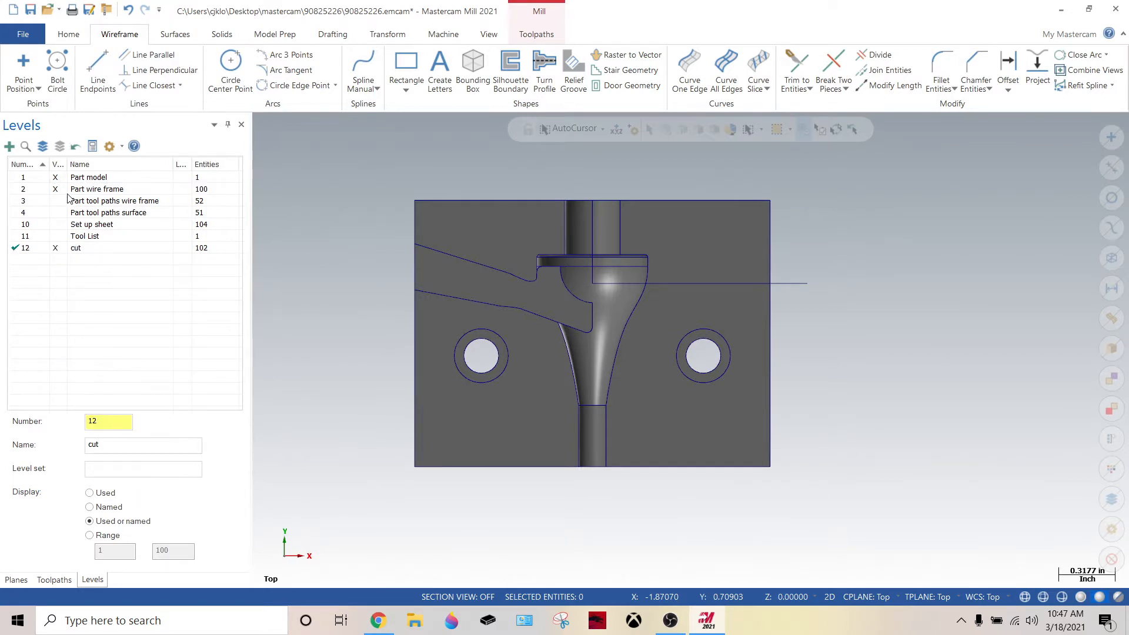
{"action": "left_click", "coordinate": [96, 189]}
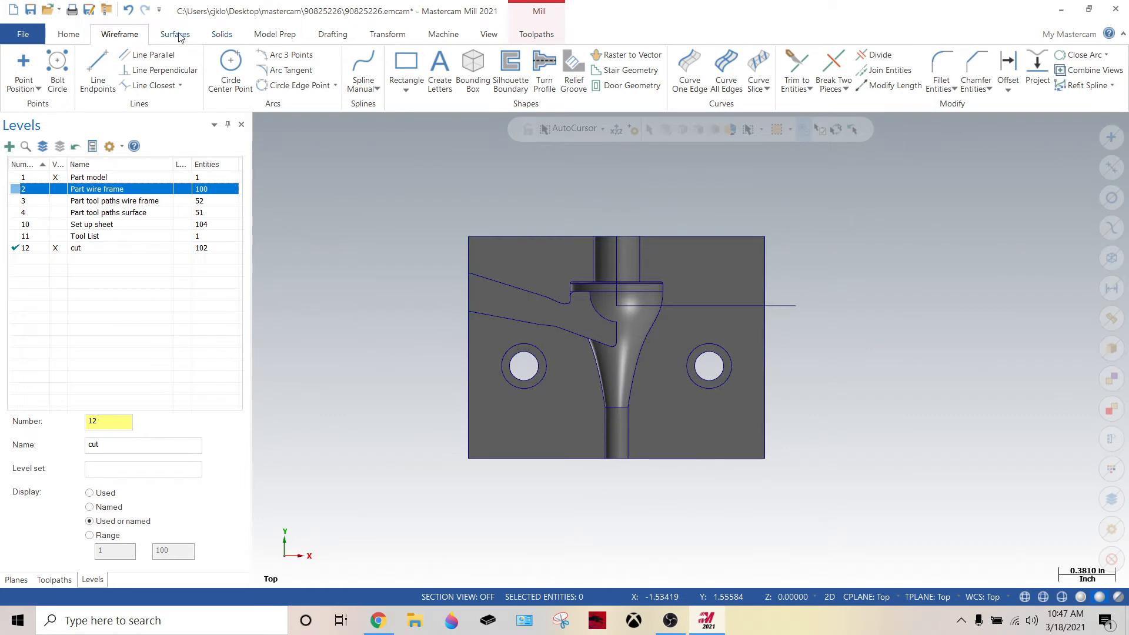
Step: Create surfaces from the mold solid, raising the cut level to 160 entities
{"action": "left_click", "coordinate": [175, 34]}
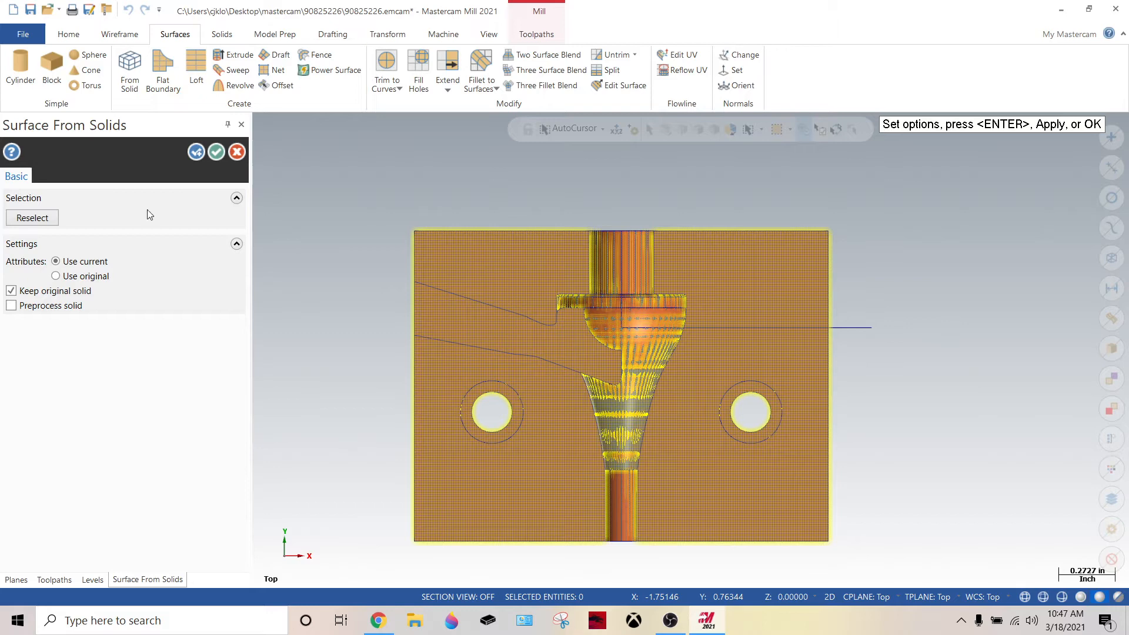
{"action": "left_click", "coordinate": [92, 579]}
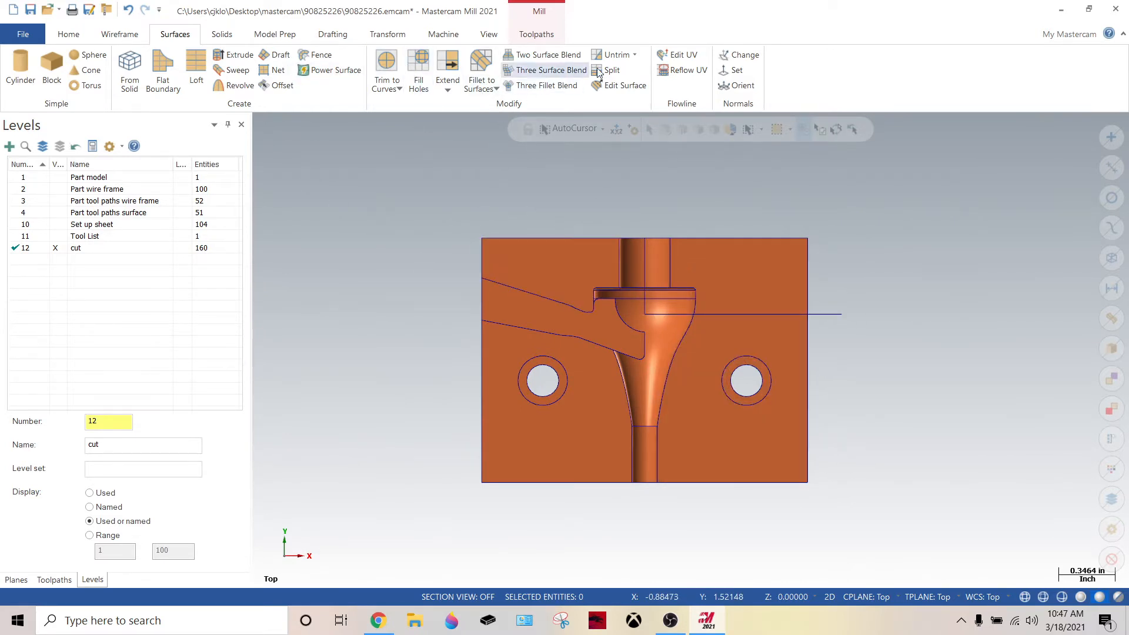
{"action": "mouse_move", "coordinate": [550, 54]}
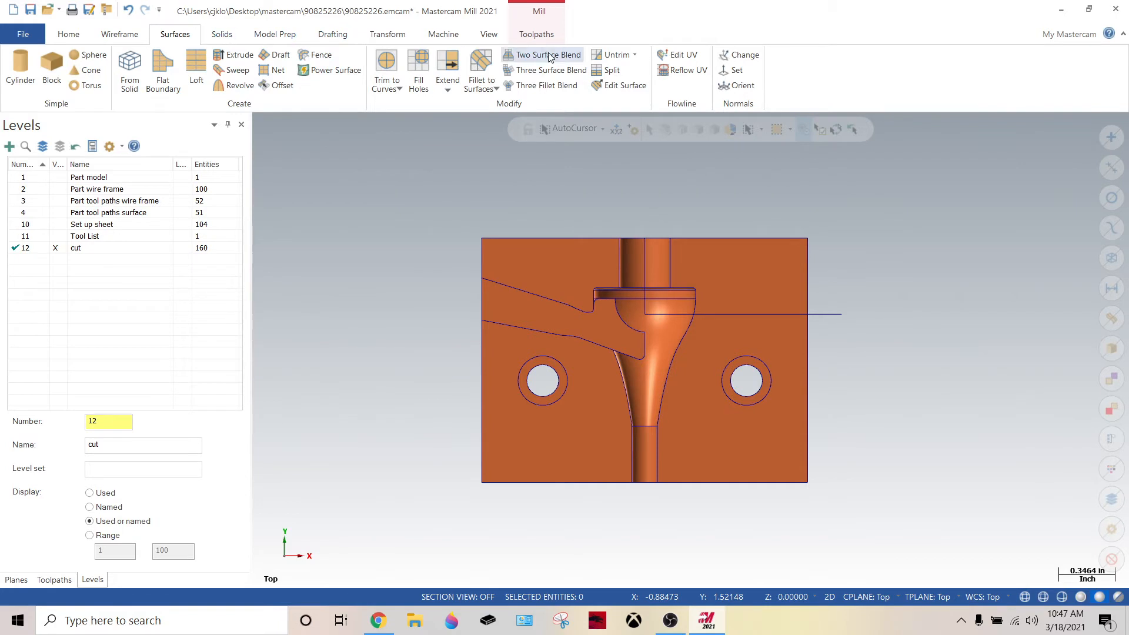
Step: Return the model to the top view with the Surfaces tools showing
{"action": "left_click", "coordinate": [119, 33]}
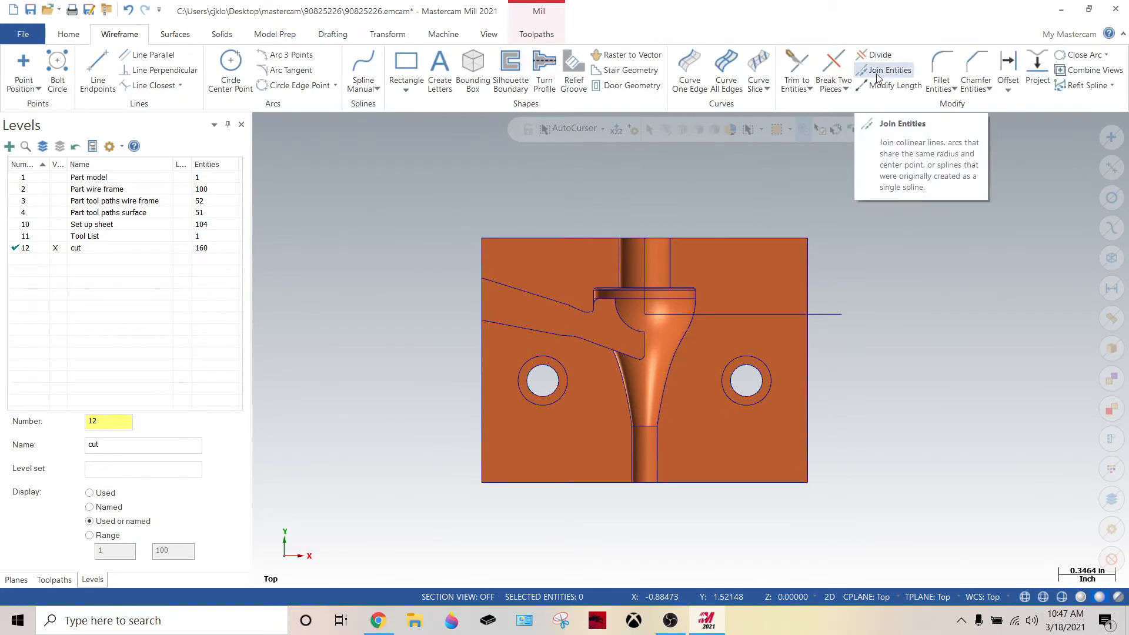
{"action": "left_click", "coordinate": [894, 85]}
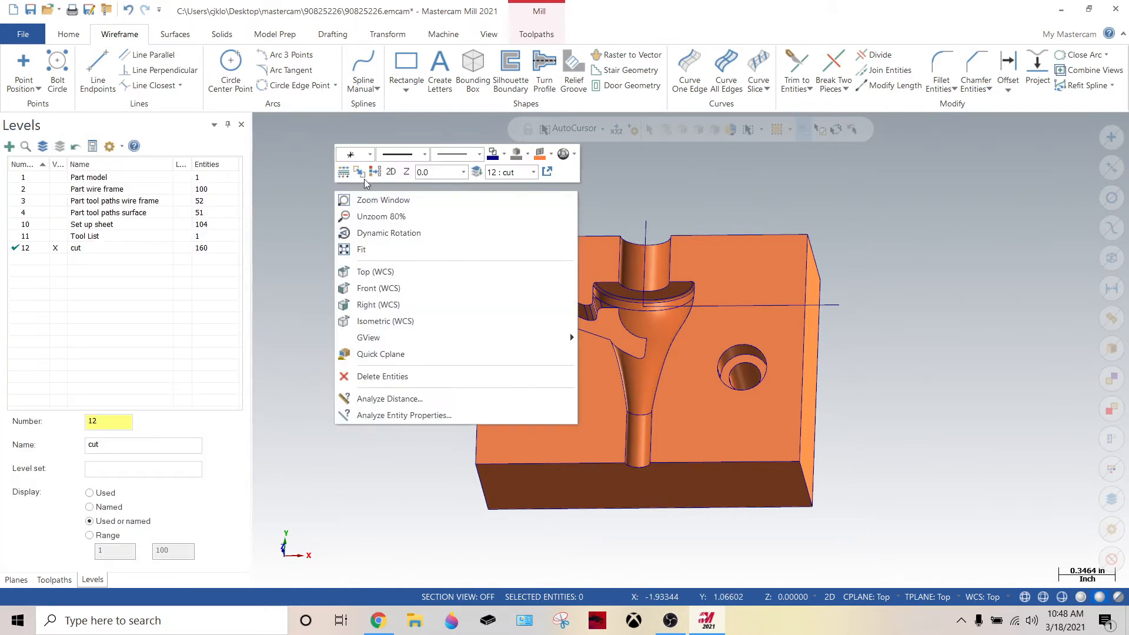
{"action": "left_click", "coordinate": [375, 272]}
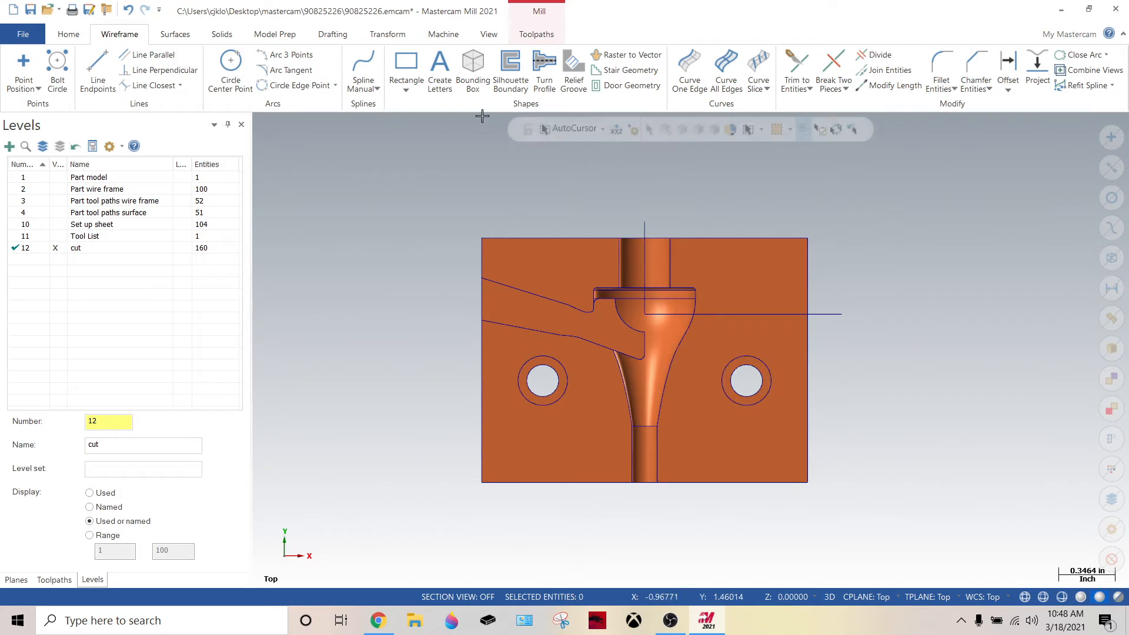
{"action": "mouse_move", "coordinate": [510, 64]}
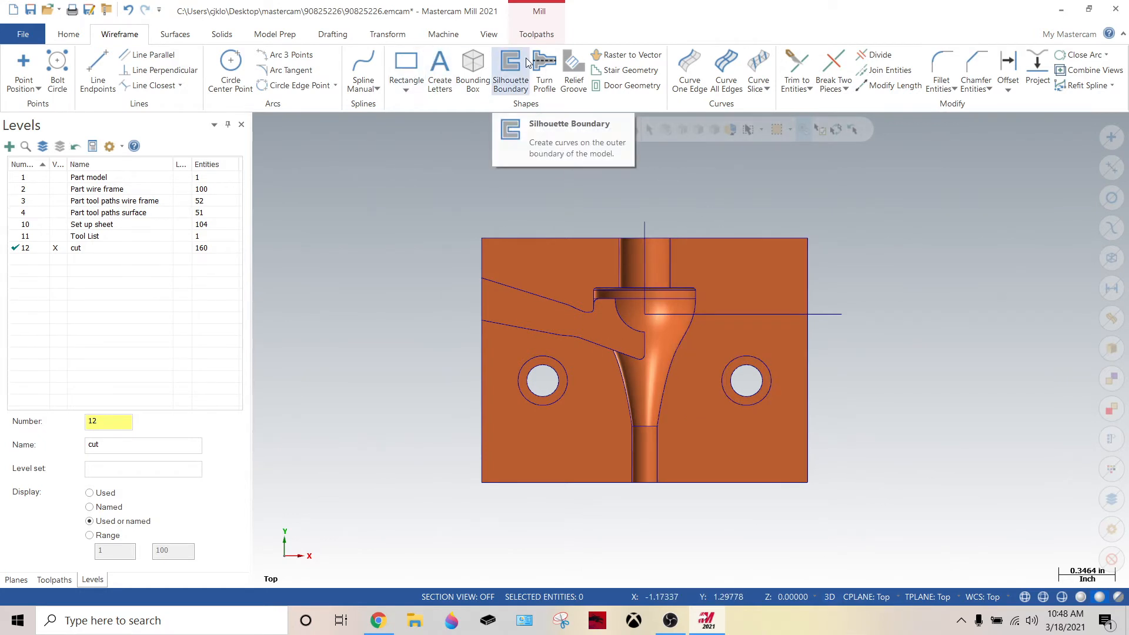
{"action": "left_click", "coordinate": [175, 33]}
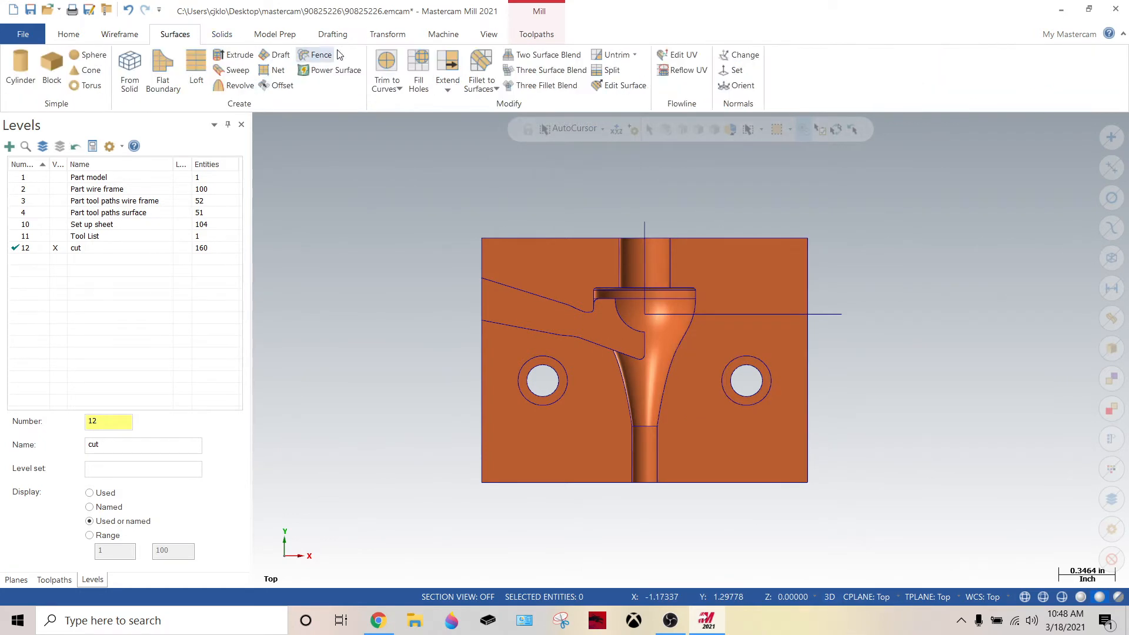
Step: Trim the surfaces to the drawn curves with Split model, giving 173 entities
{"action": "left_click", "coordinate": [383, 70]}
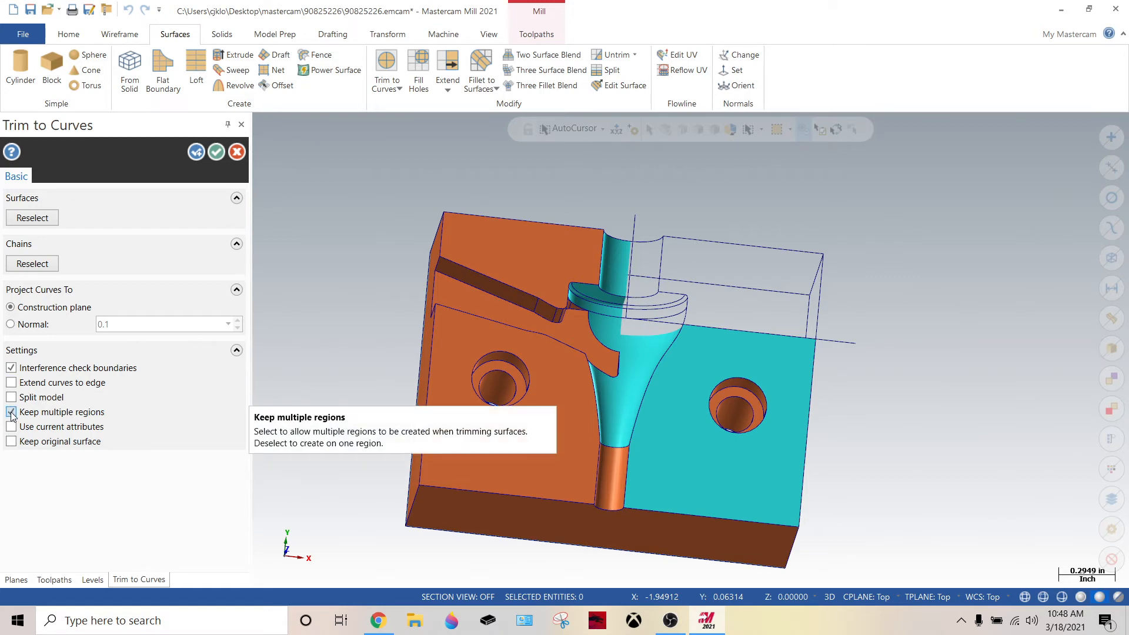
{"action": "mouse_move", "coordinate": [11, 396]}
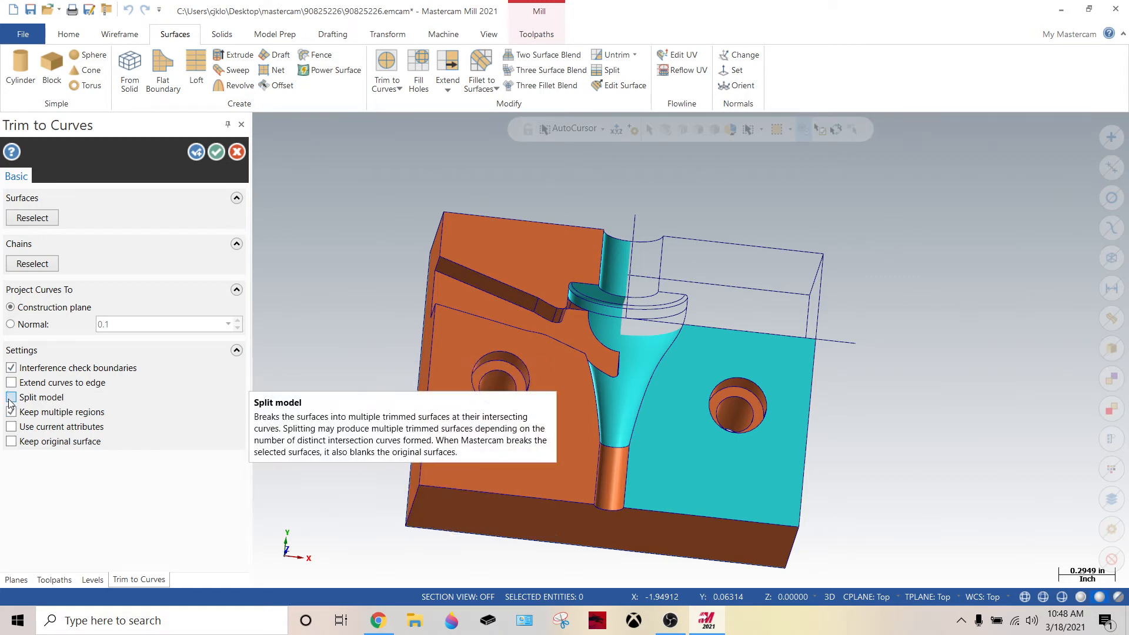
{"action": "left_click", "coordinate": [11, 397]}
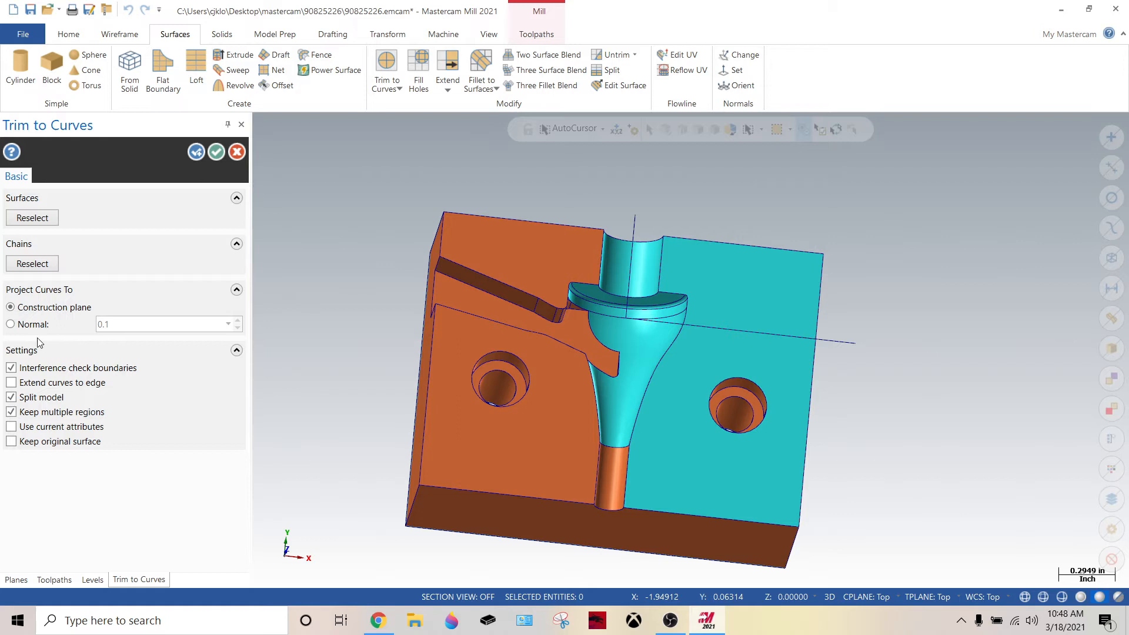
{"action": "left_click", "coordinate": [92, 579]}
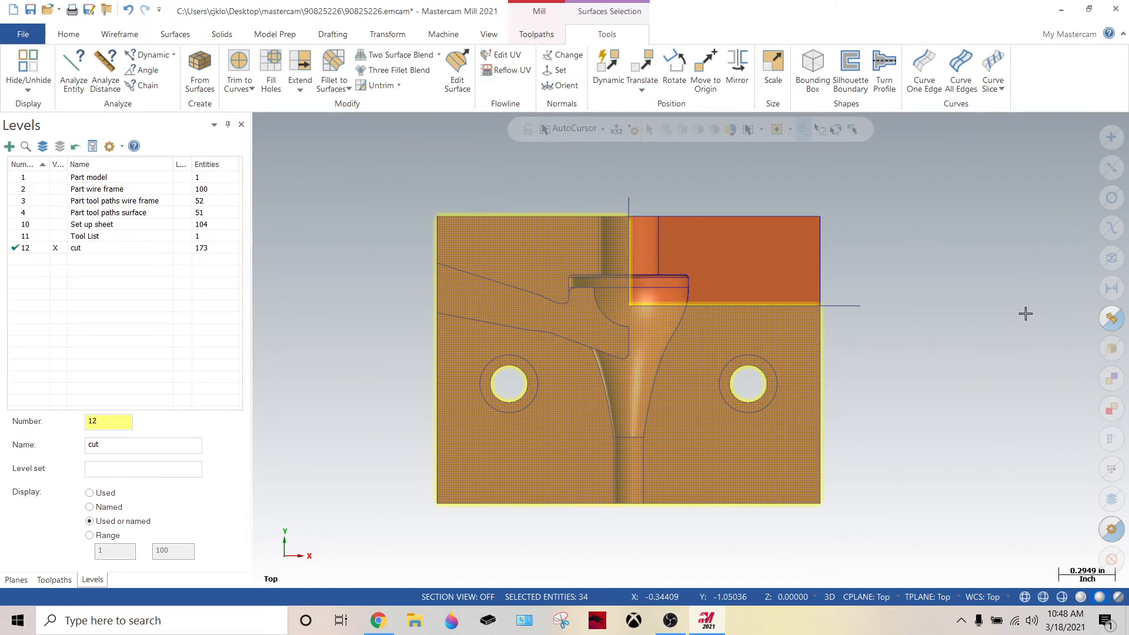
Step: Delete all trimmed surfaces except the upper-right section, leaving 120 entities
{"action": "left_click", "coordinate": [174, 34]}
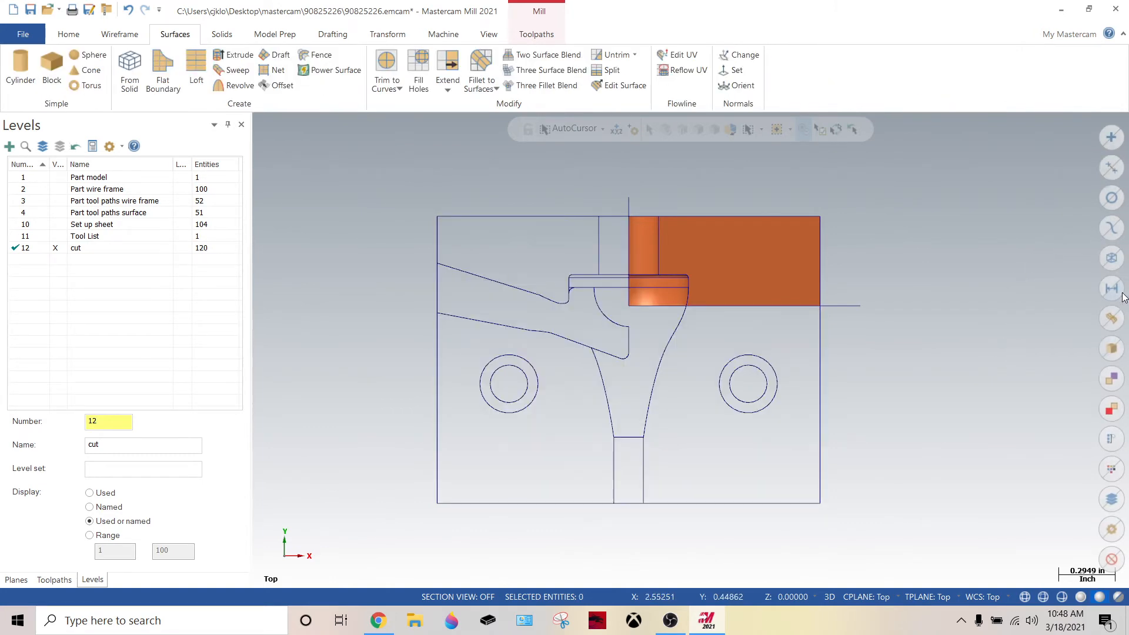
{"action": "left_click", "coordinate": [118, 34]}
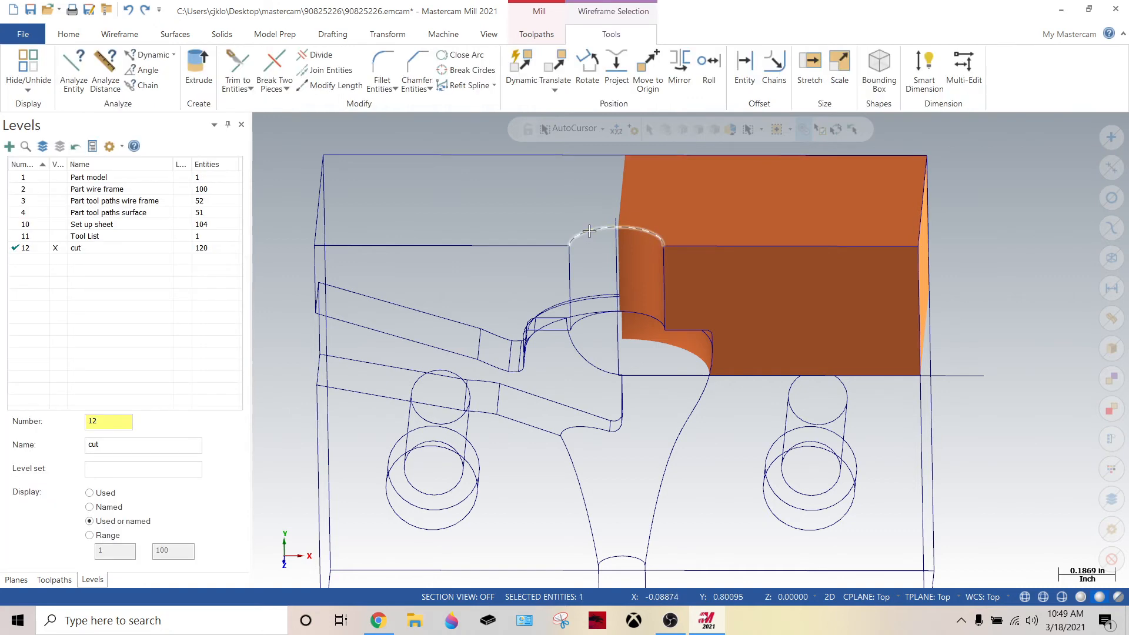
Step: Delete the leftover wireframe curves, leaving 33 entities on the cut level
{"action": "left_click", "coordinate": [119, 34]}
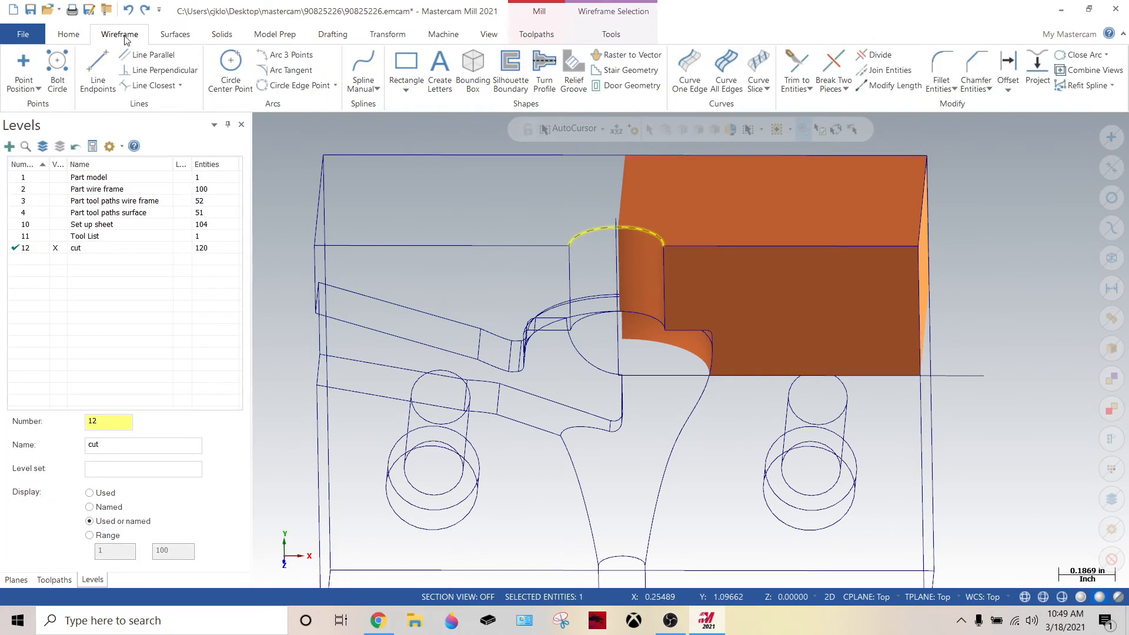
{"action": "left_click", "coordinate": [863, 54]}
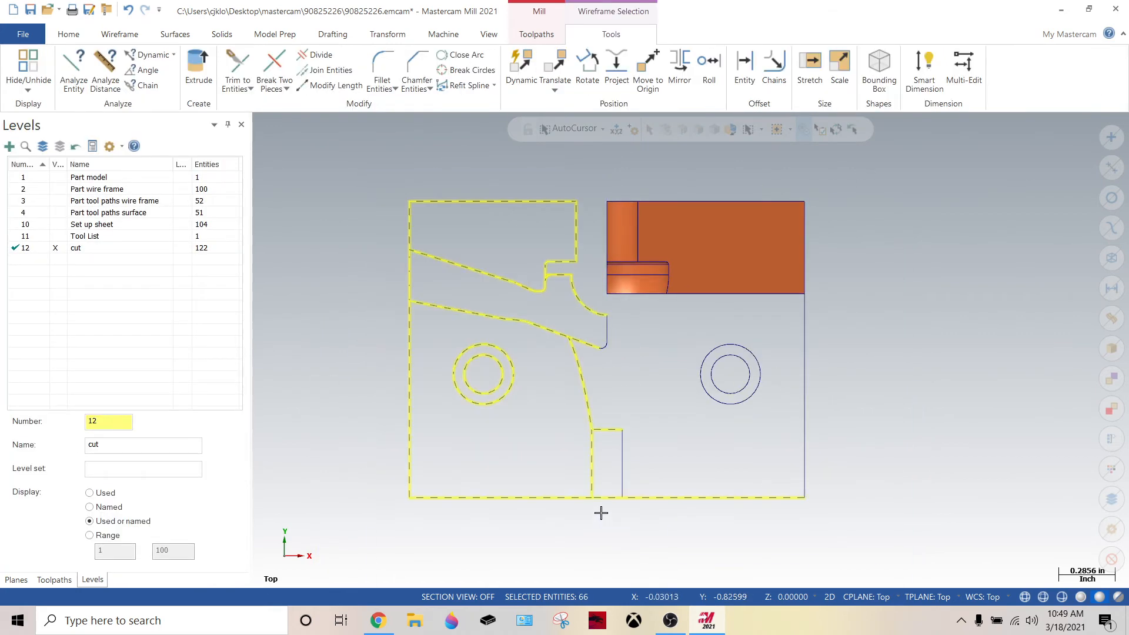
{"action": "left_click", "coordinate": [119, 34]}
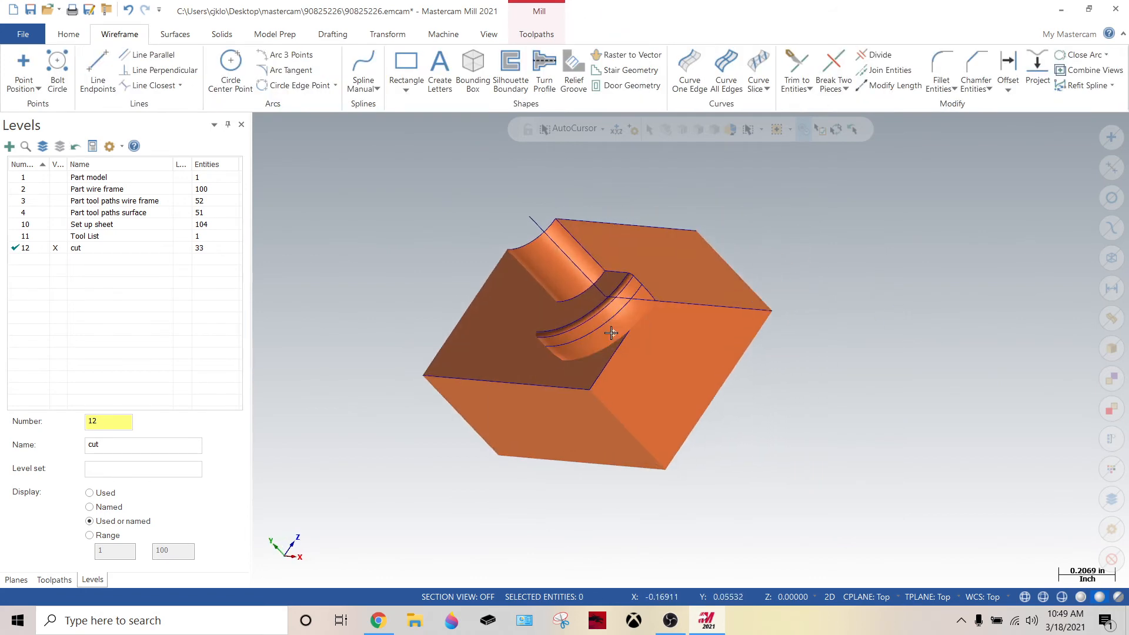
Step: Orbit the block and delete the stray line along its top edge
{"action": "left_click_drag", "start_coordinate": [610, 333], "coordinate": [632, 288]}
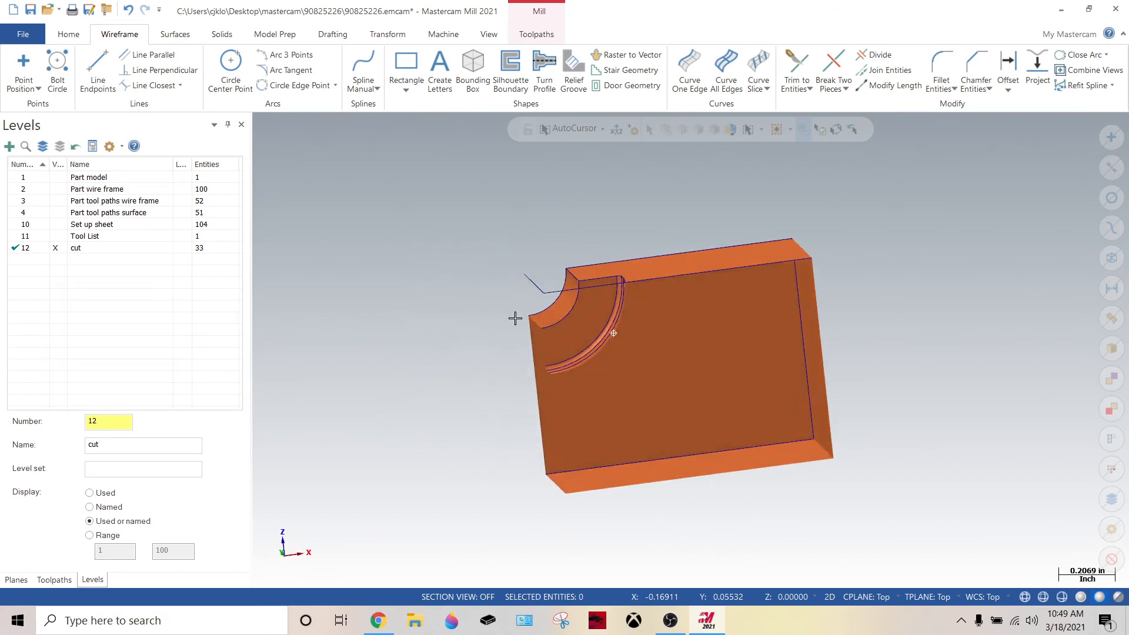
{"action": "left_click_drag", "start_coordinate": [612, 331], "coordinate": [615, 391]}
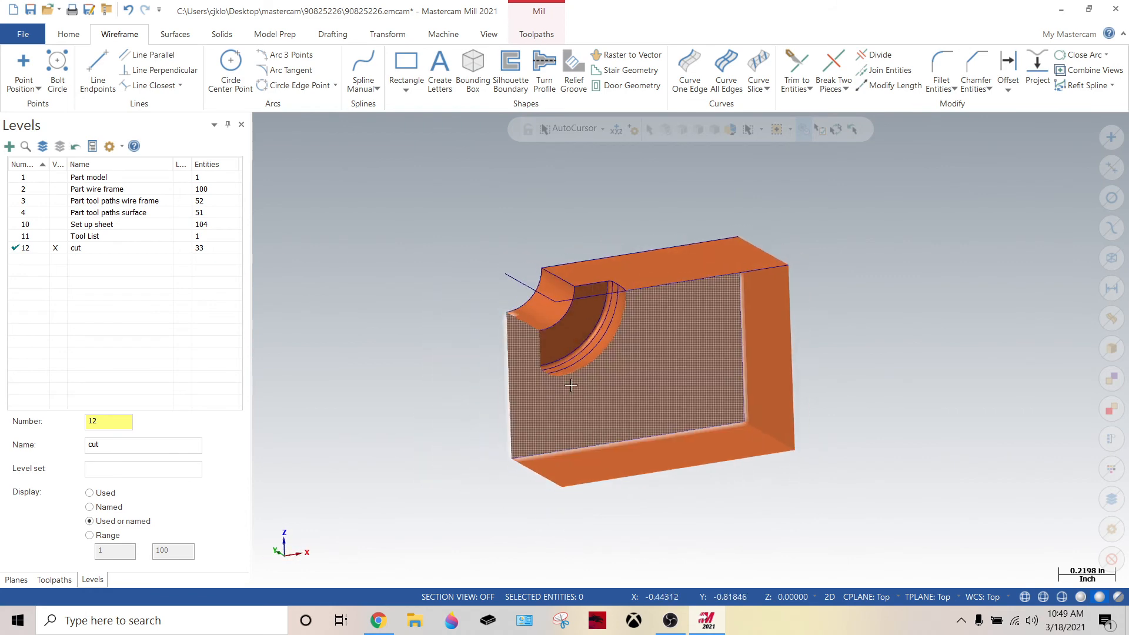
{"action": "left_click", "coordinate": [625, 310]}
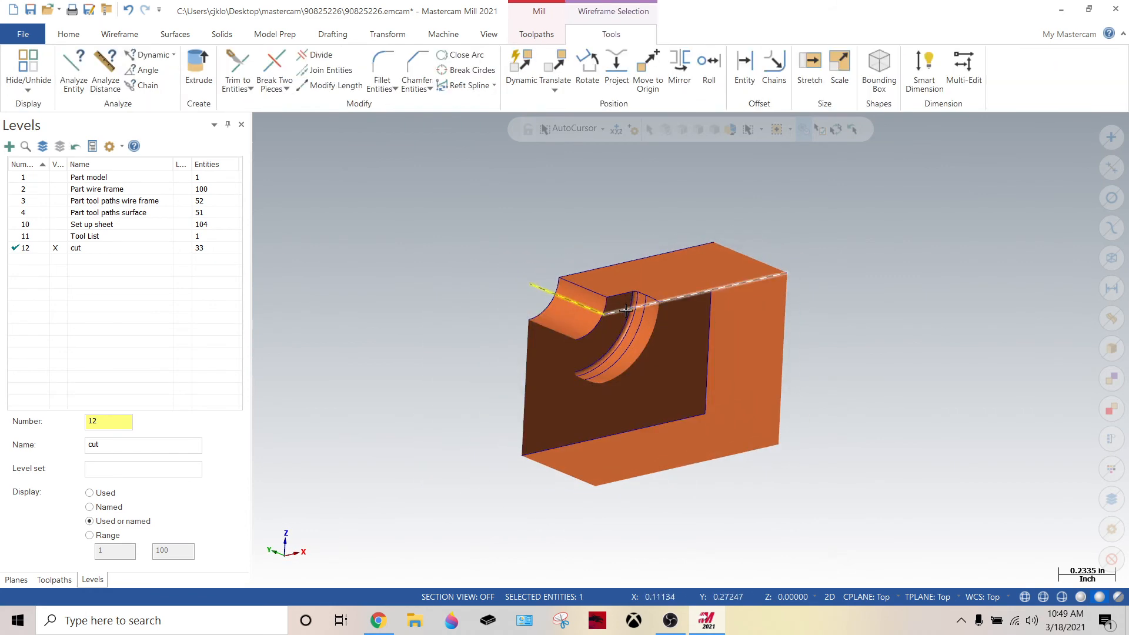
{"action": "left_click", "coordinate": [120, 33]}
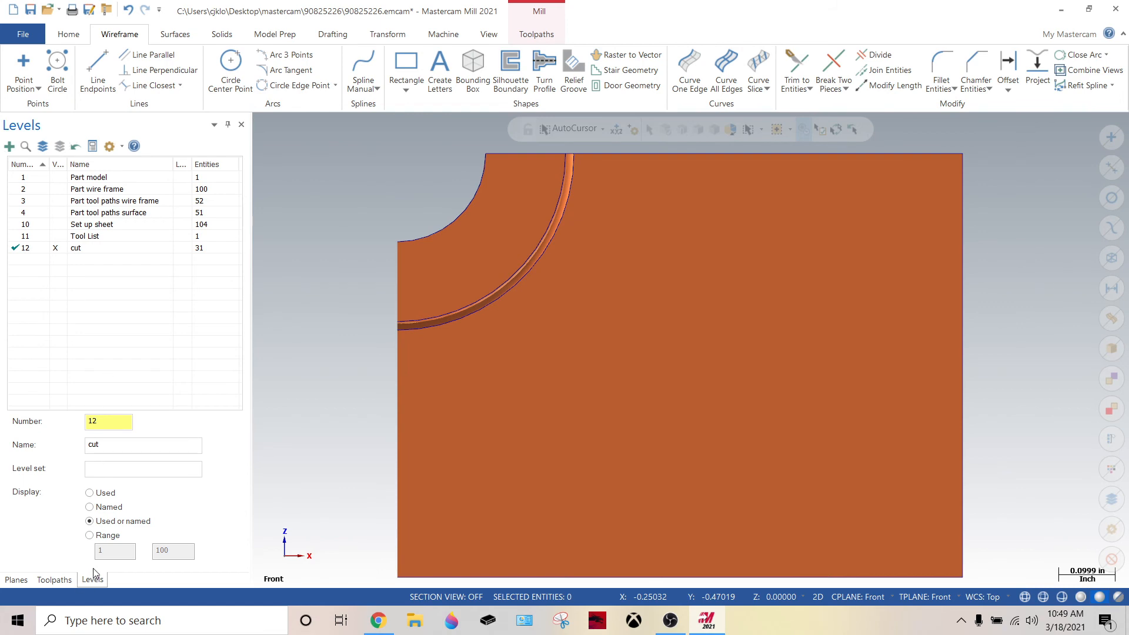
Step: Make Left side the view, work coordinate system, construction and tool plane
{"action": "left_click", "coordinate": [16, 579]}
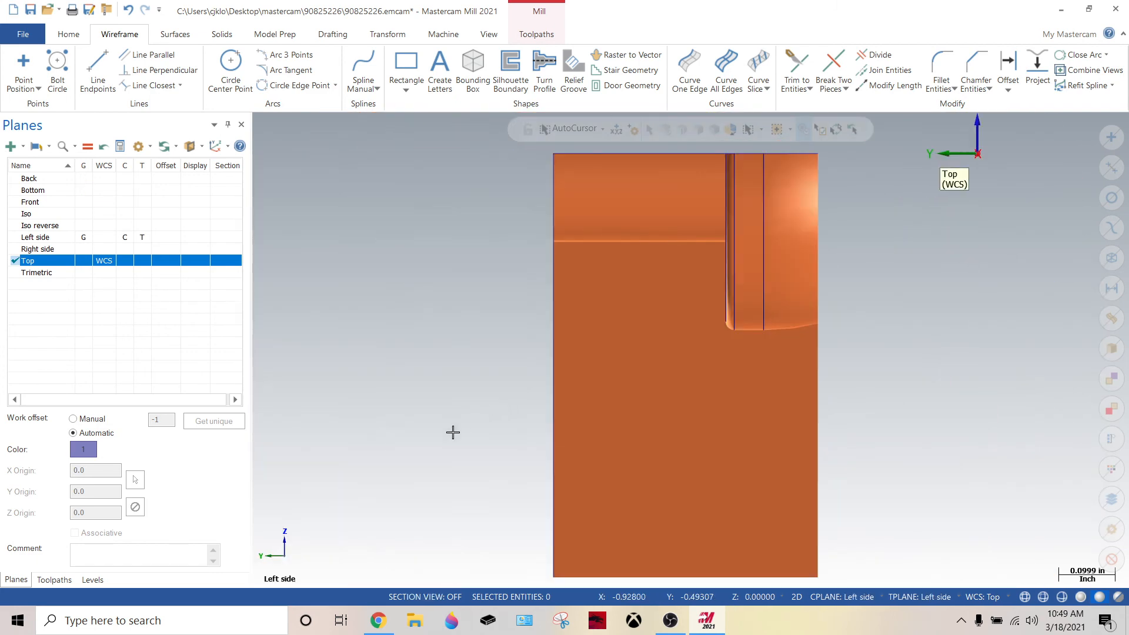
{"action": "left_click", "coordinate": [35, 237]}
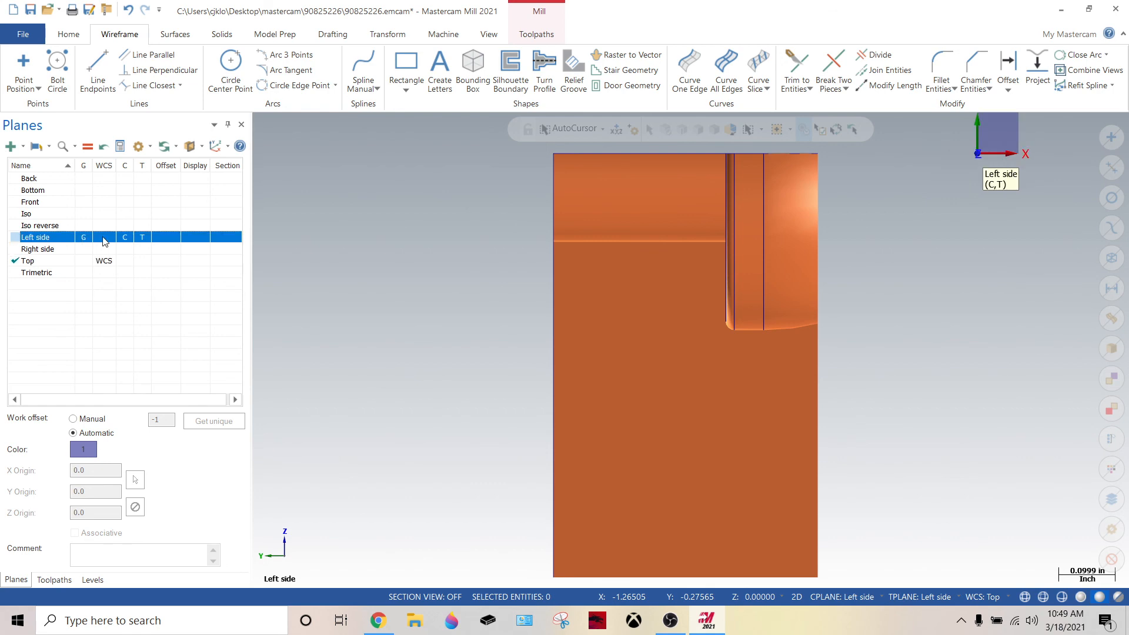
{"action": "left_click", "coordinate": [103, 237]}
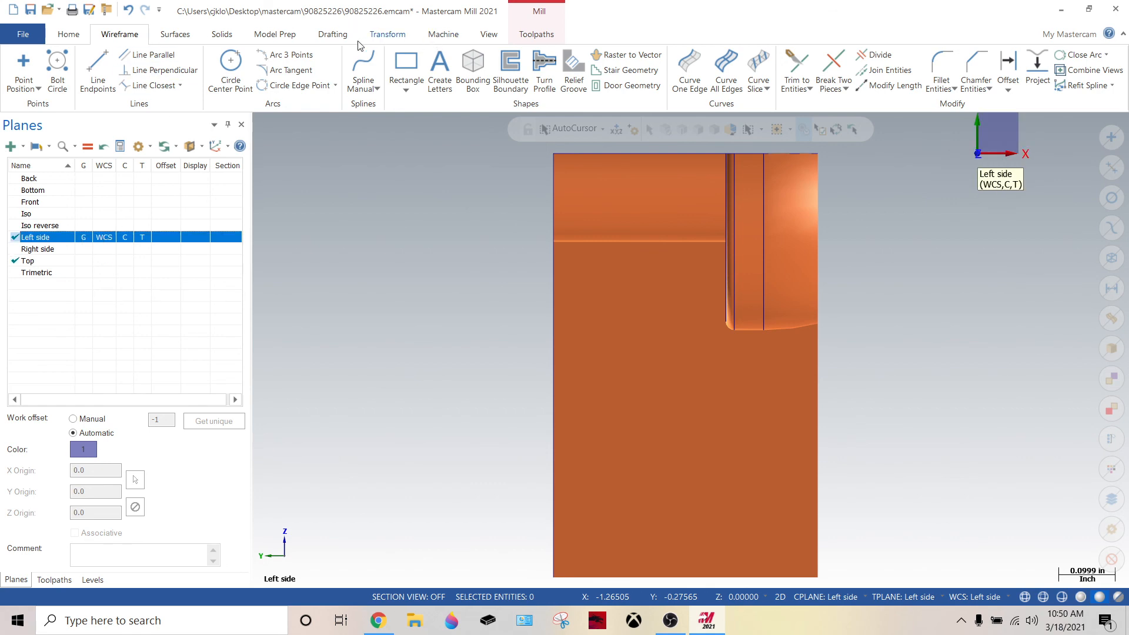
Step: Switch to the Drafting tools to dimension the block's side step as 0.052
{"action": "left_click", "coordinate": [332, 34]}
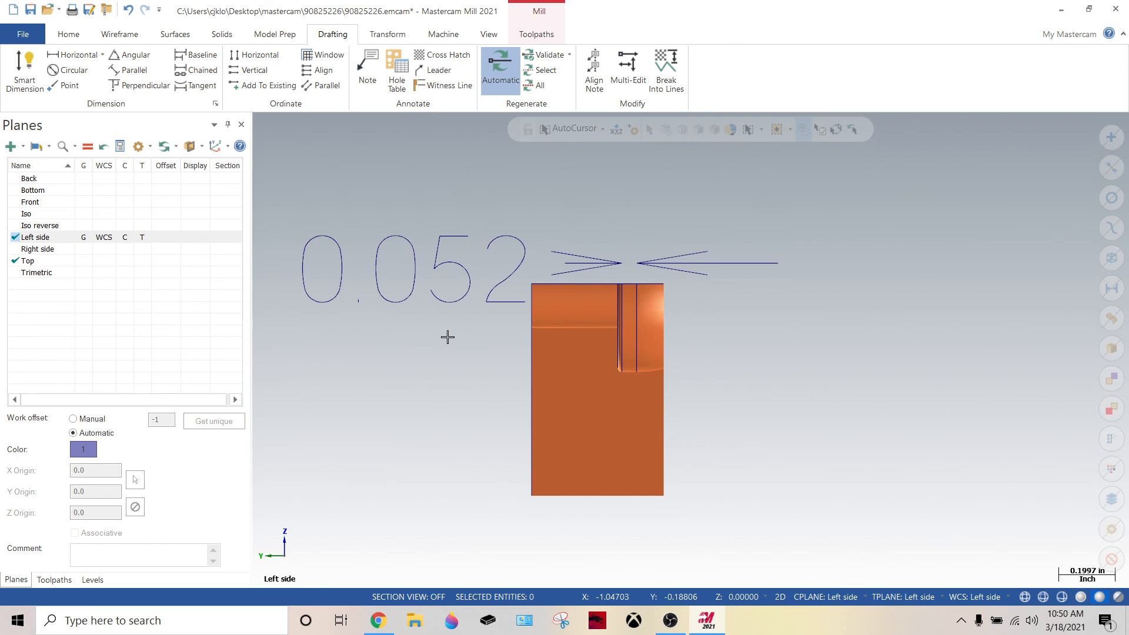
{"action": "mouse_move", "coordinate": [1120, 8]}
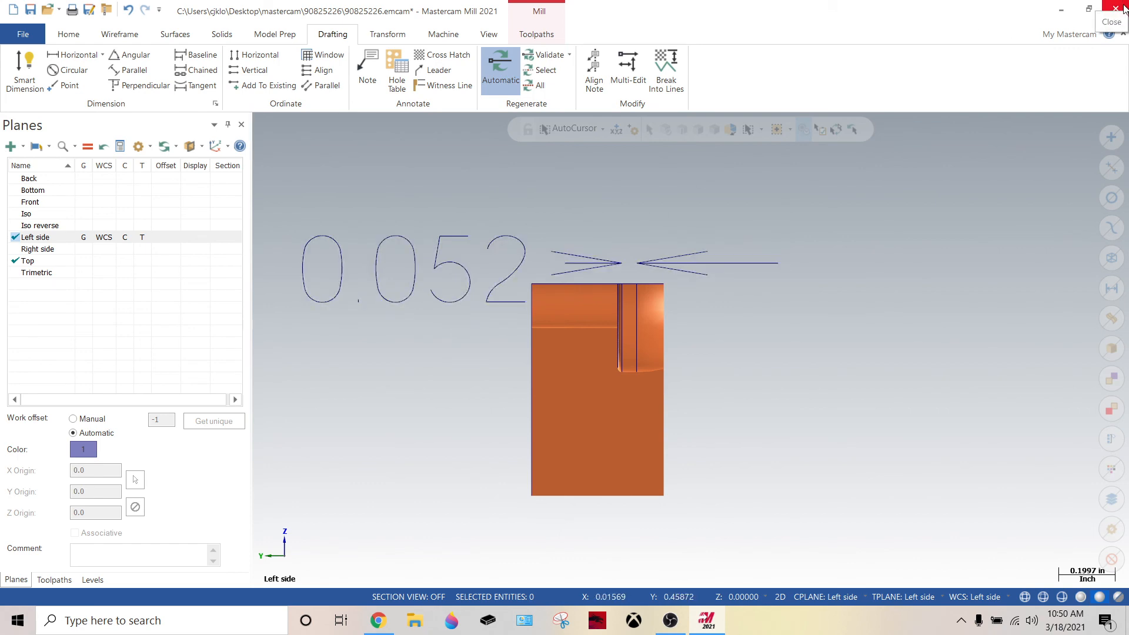